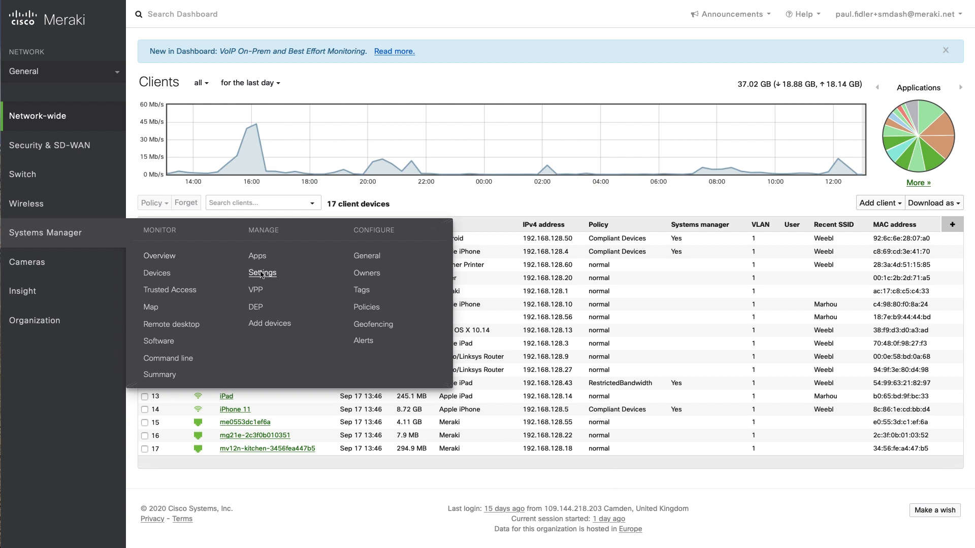
Create a new standard Device profile from Systems Manager settings via Add profile and Continue
left_click(262, 273)
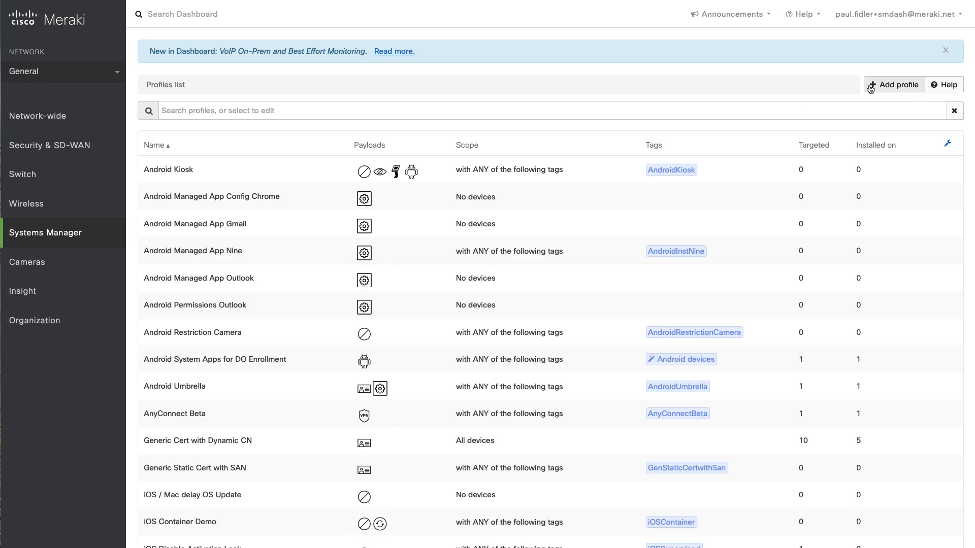
left_click(894, 85)
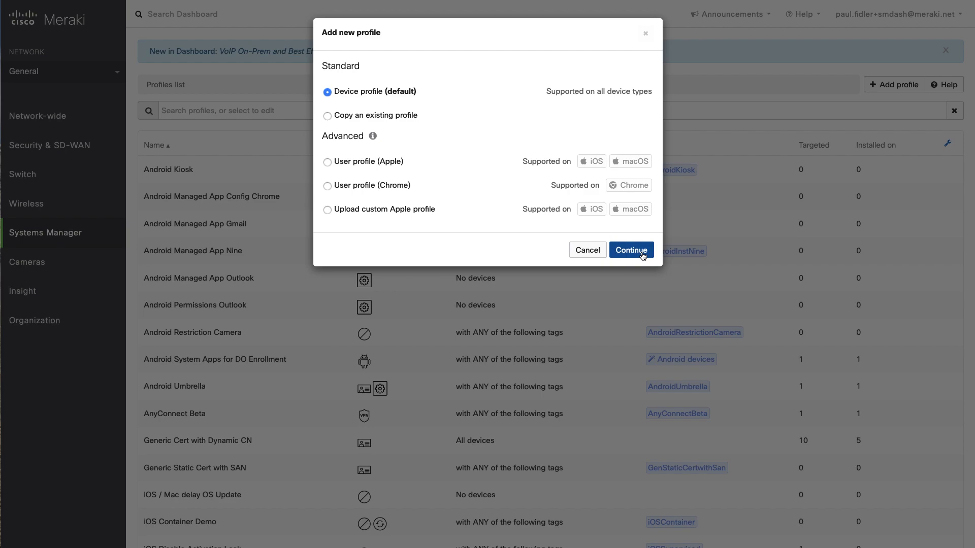
left_click(630, 250)
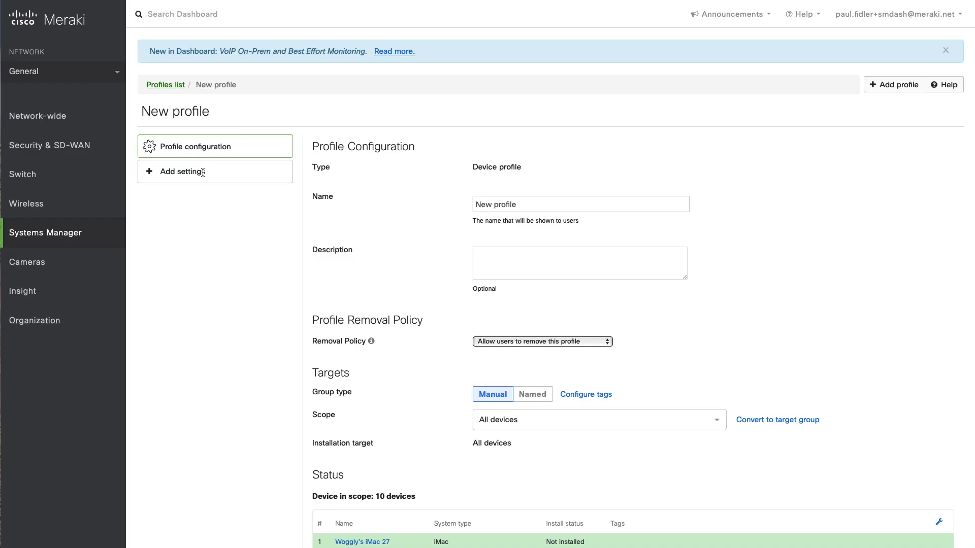
Add a WiFi settings payload and tick Disable MAC address randomization
left_click(192, 172)
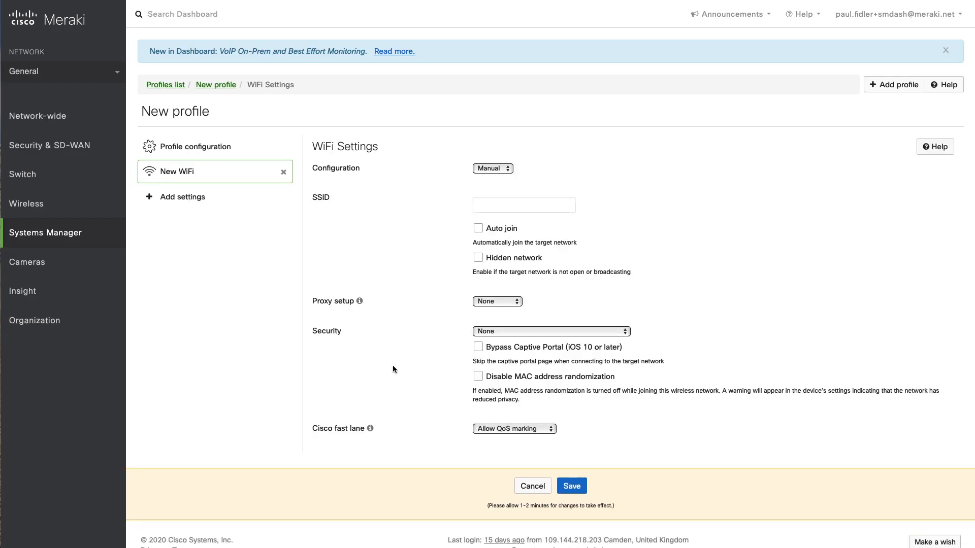
left_click(478, 377)
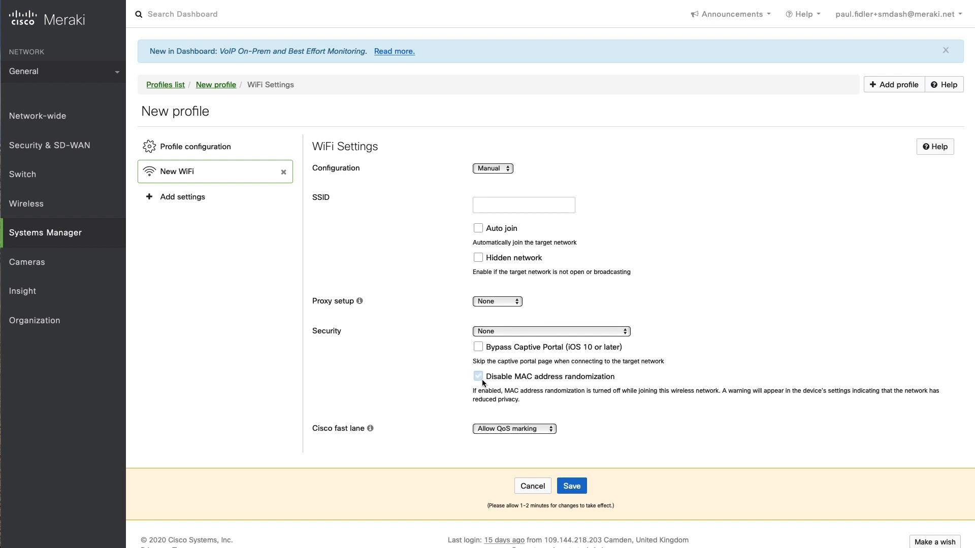
left_click(478, 377)
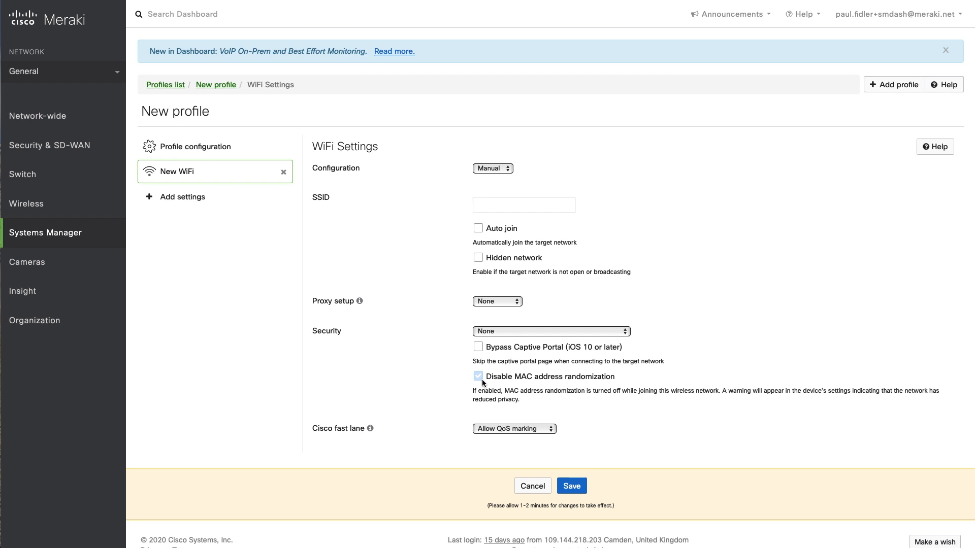